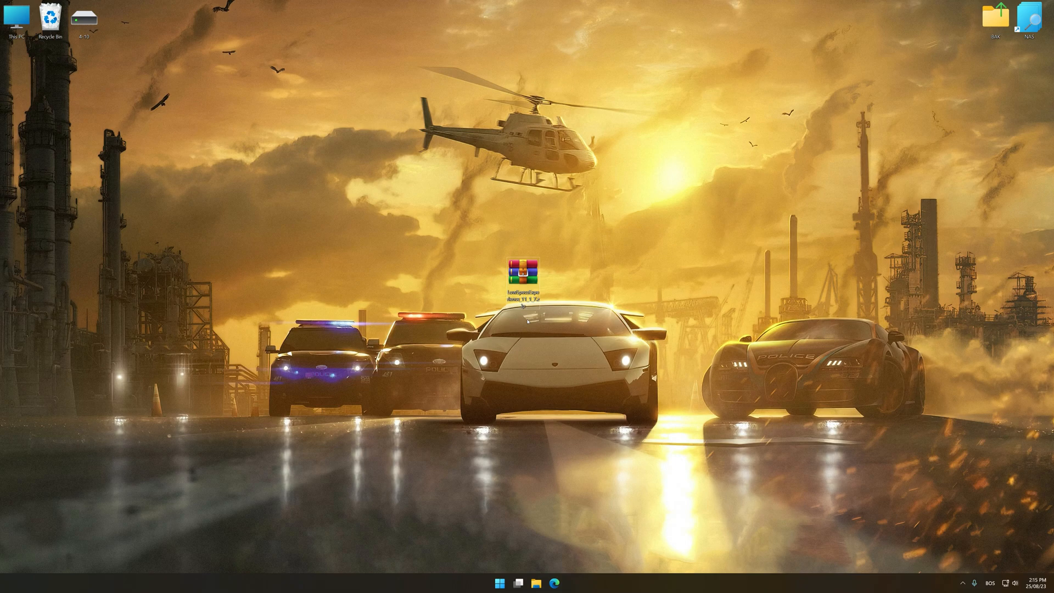
Extract the WinRAR archive so the LSE VER 11 and RES SWITCH shortcuts appear
{"action": "right_click", "coordinate": [520, 267]}
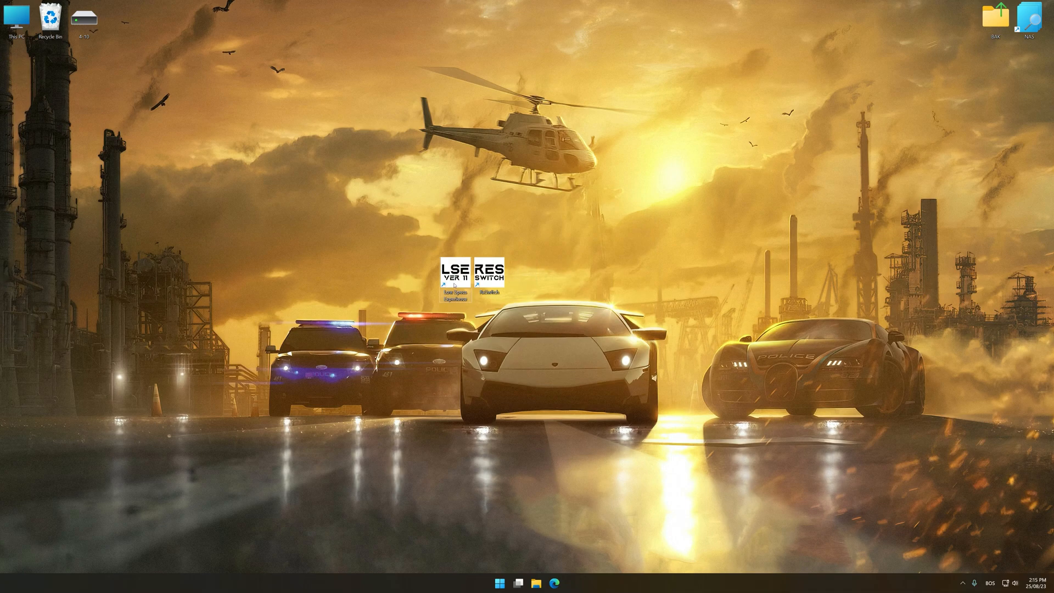
Launch LSE and pick Need for Speed: Most Wanted (2012) in the Optimization Catalog
{"action": "double_click", "coordinate": [453, 269]}
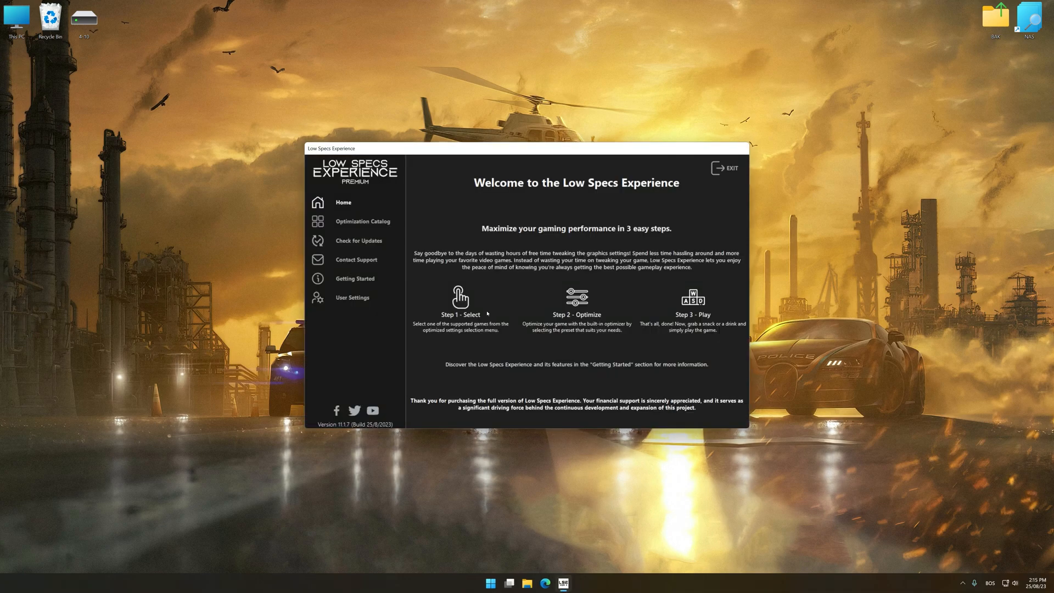
{"action": "left_click", "coordinate": [362, 221]}
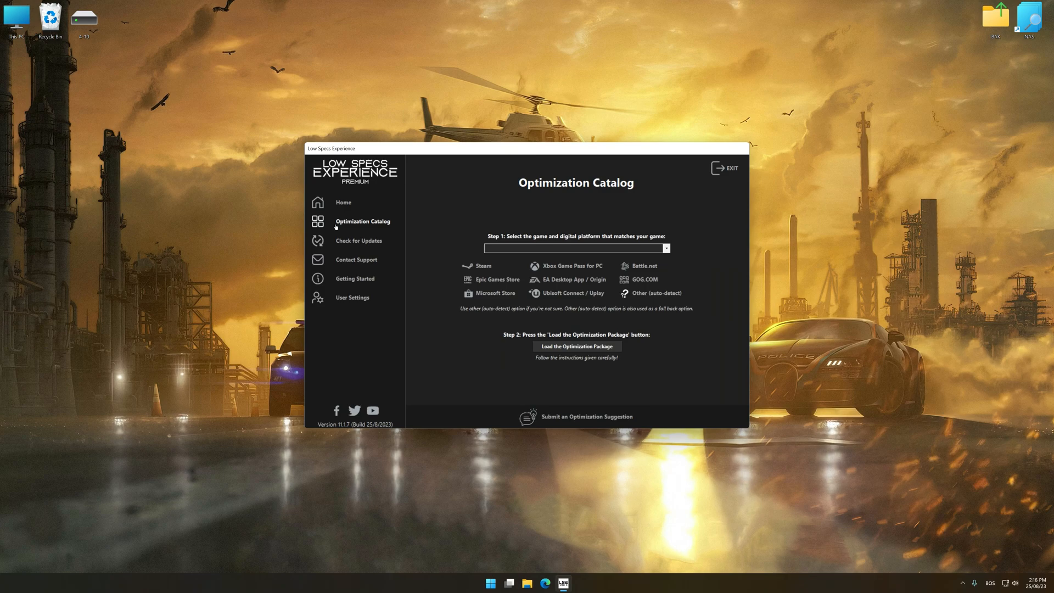
{"action": "mouse_move", "coordinate": [474, 266]}
{"action": "type", "text": "Need for Speed: Shift"}
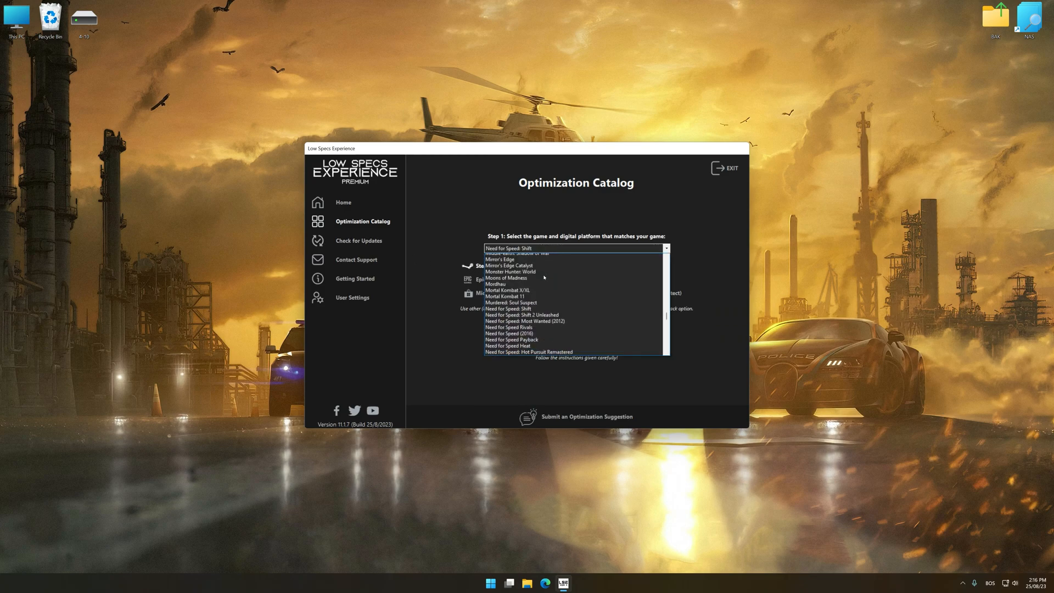
{"action": "left_click", "coordinate": [524, 320]}
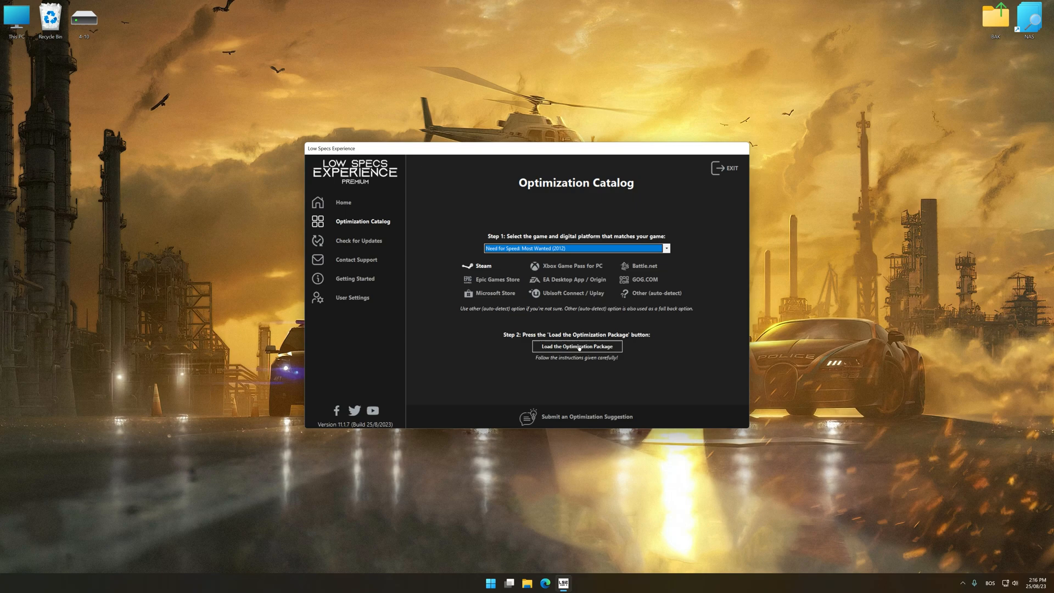
Load the game's optimization package, acknowledging the supported-version notice
{"action": "left_click", "coordinate": [577, 346]}
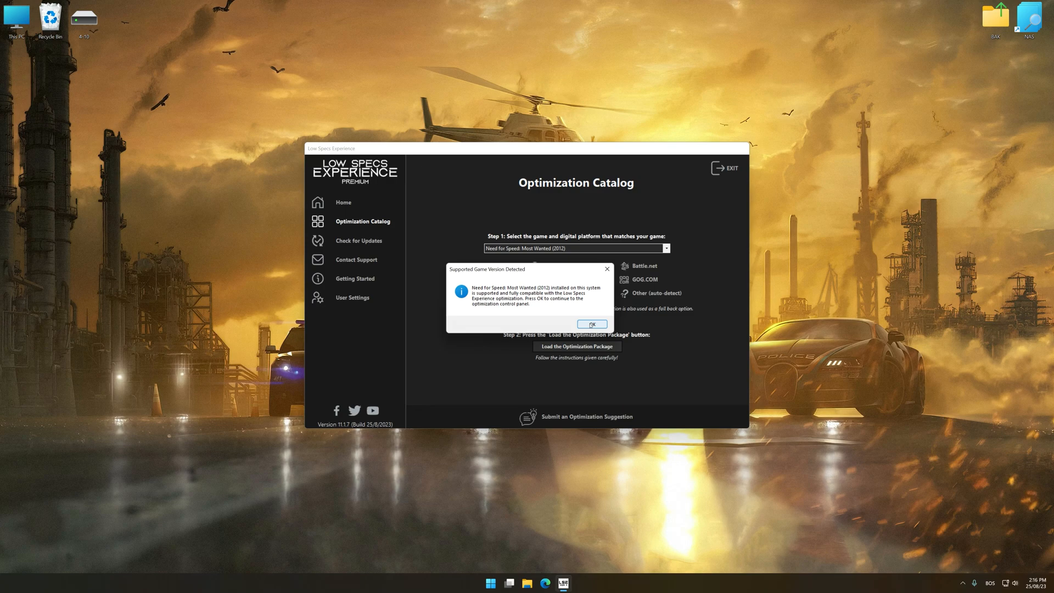
{"action": "left_click", "coordinate": [591, 323]}
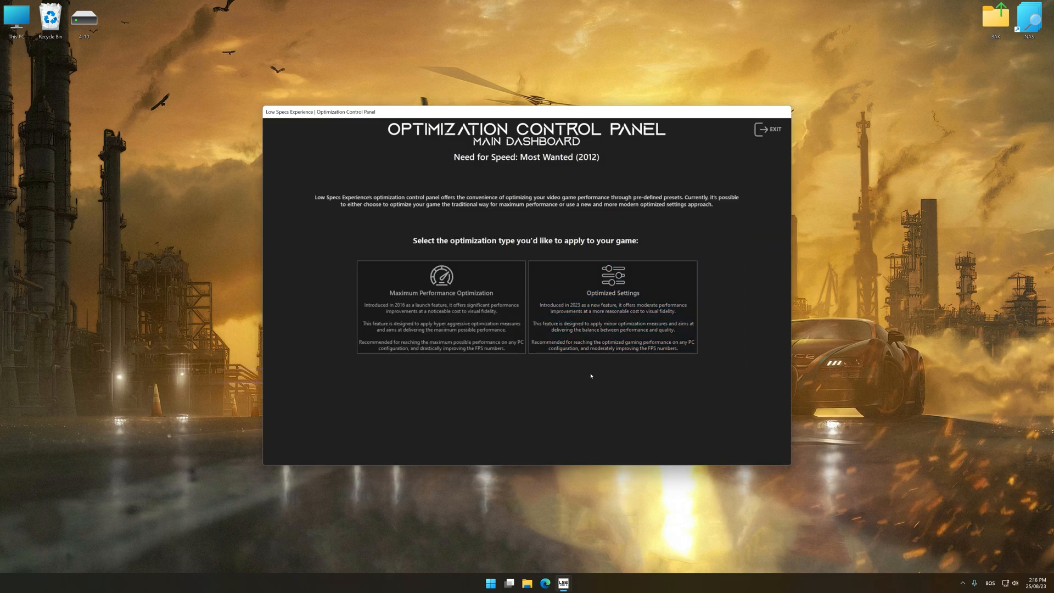
Choose Optimized Settings with the Balanced preset at 3840 x 2160 resolution
{"action": "left_click", "coordinate": [612, 306]}
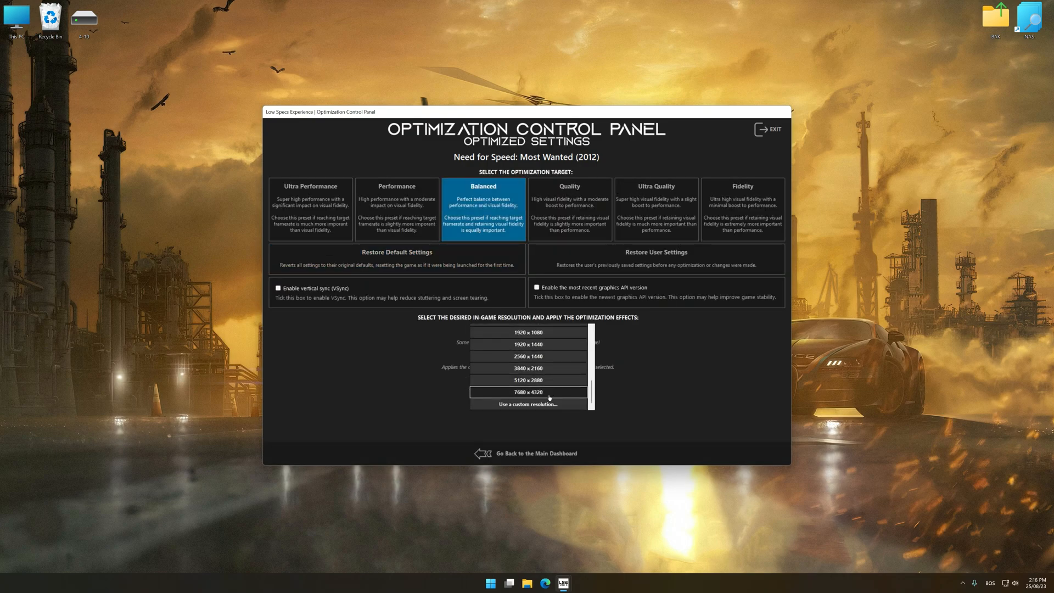
{"action": "left_click", "coordinate": [528, 367]}
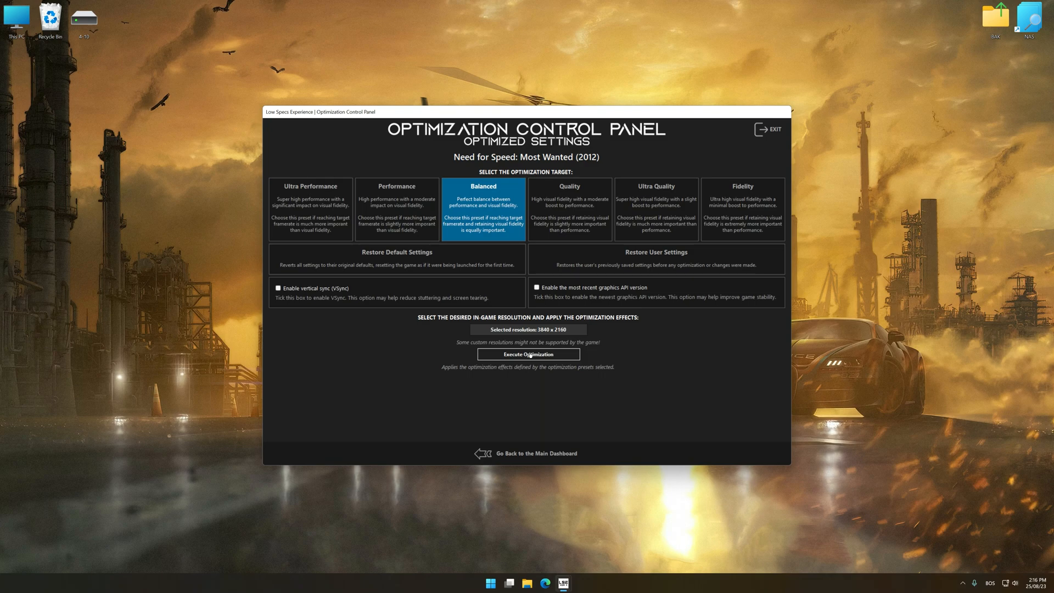
Execute the Balanced optimization, then restore the backed-up user settings
{"action": "left_click", "coordinate": [528, 355]}
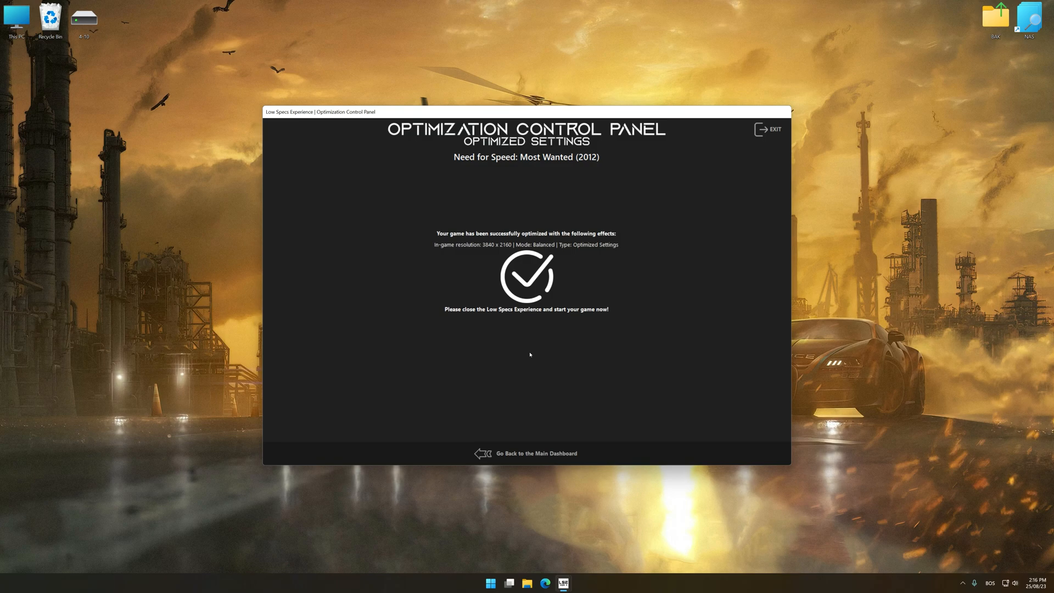
{"action": "left_click", "coordinate": [536, 453]}
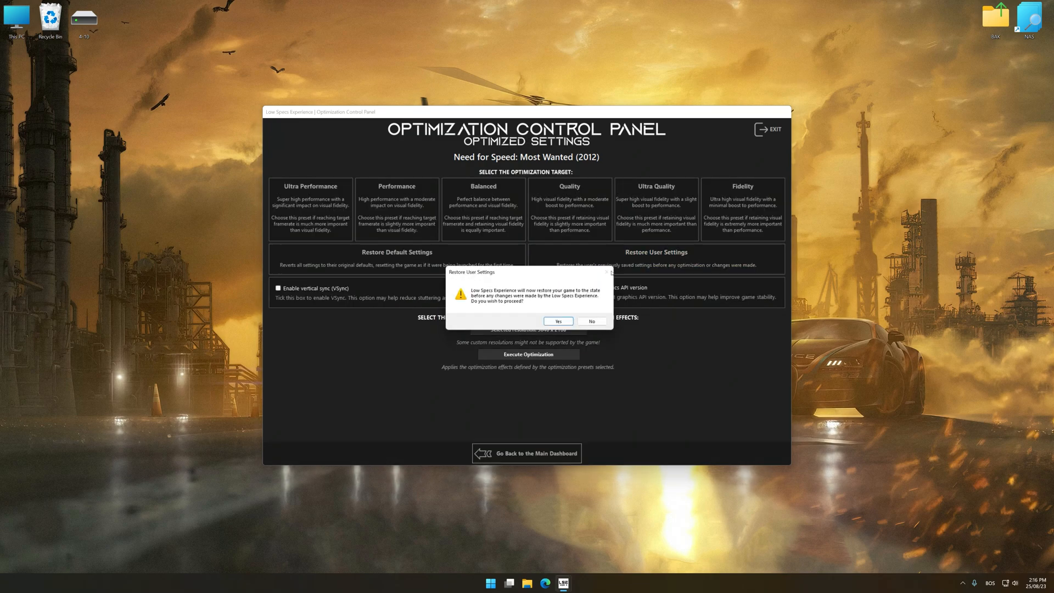
{"action": "left_click", "coordinate": [558, 321]}
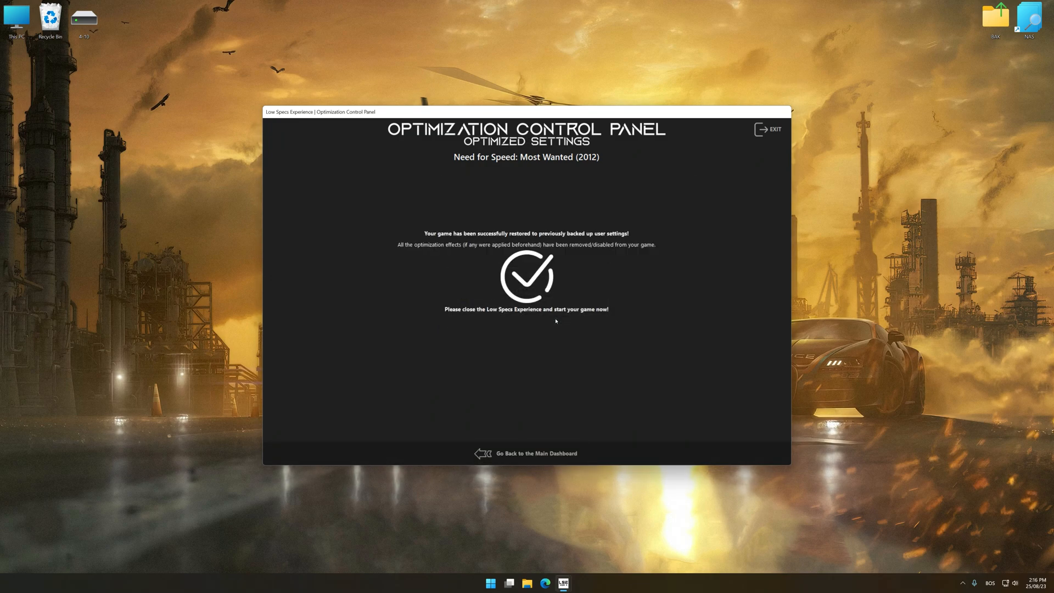